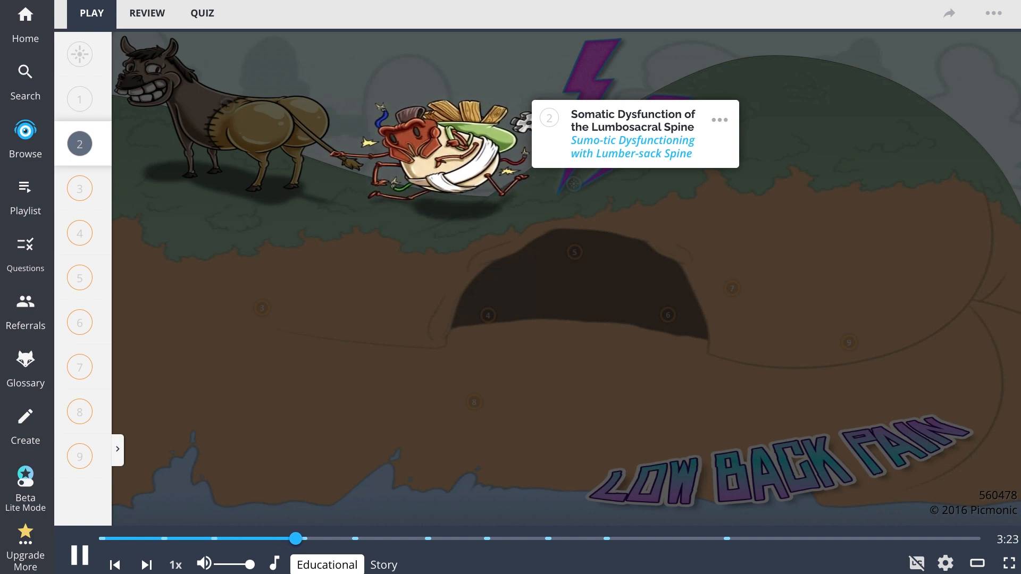
Step: Switch the Low Back Pain Picmonic from Educational to Story mode
left_click(78, 188)
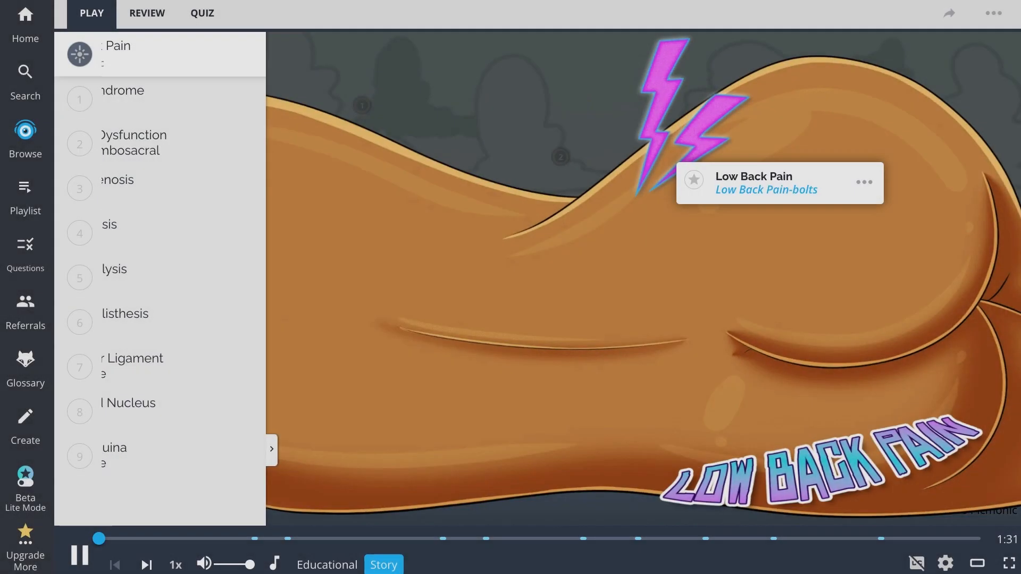
Step: Collapse the steps sidebar and play the story through to Spinal Stenosis
left_click(270, 450)
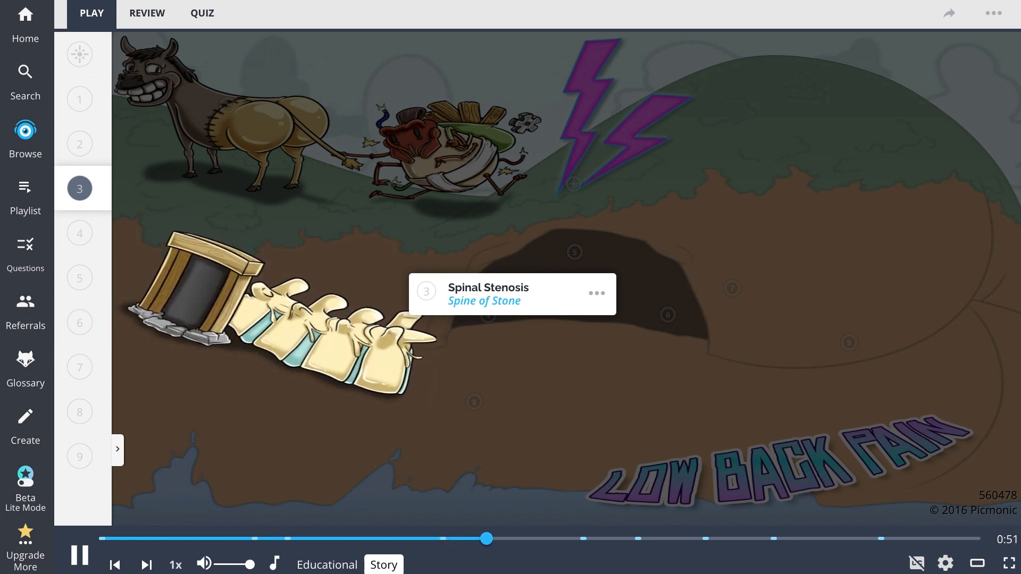
left_click(79, 232)
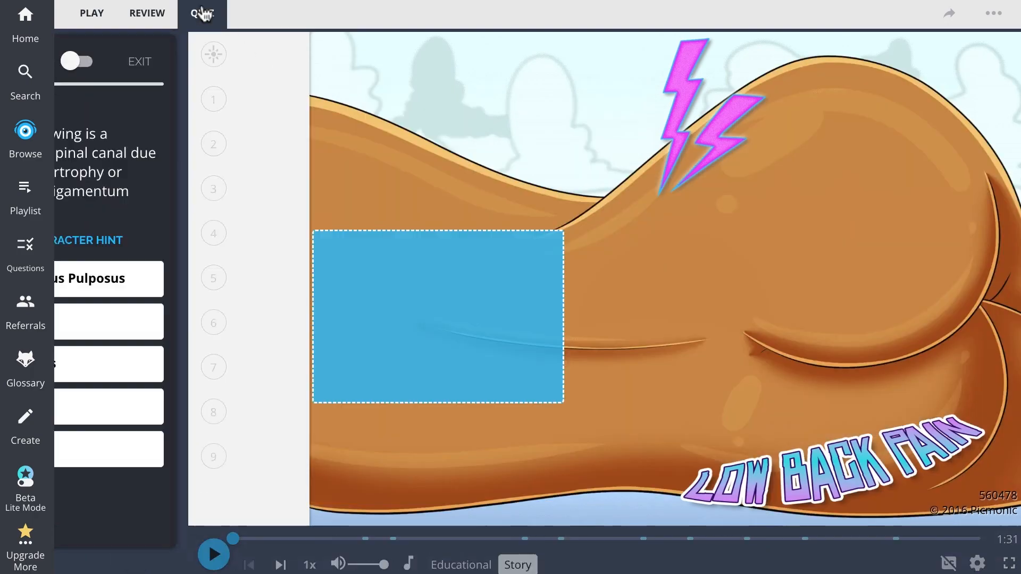
Step: Start the quiz, answer Spinal Stenosis, then advance and answer question 3
left_click(202, 13)
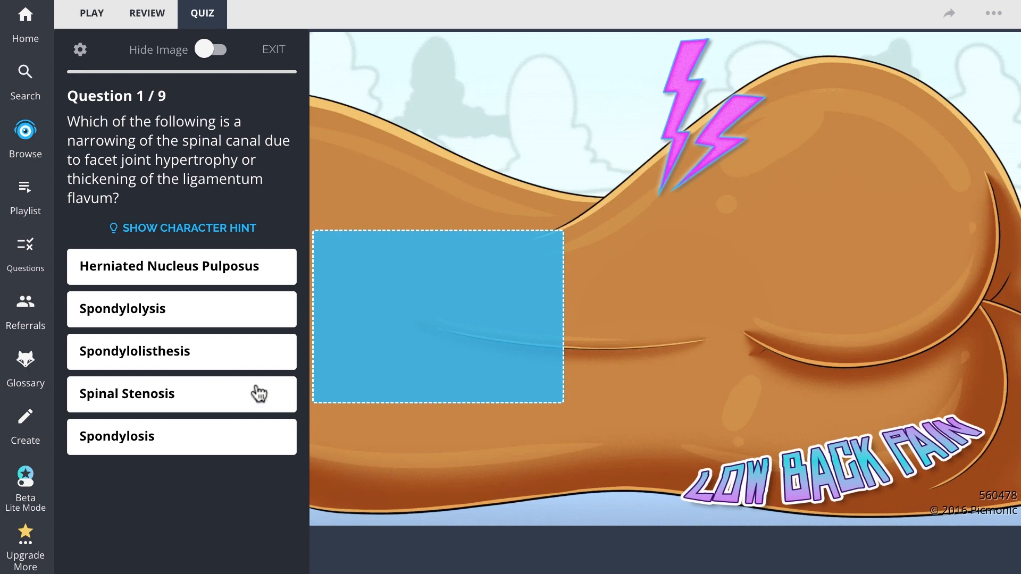
left_click(181, 394)
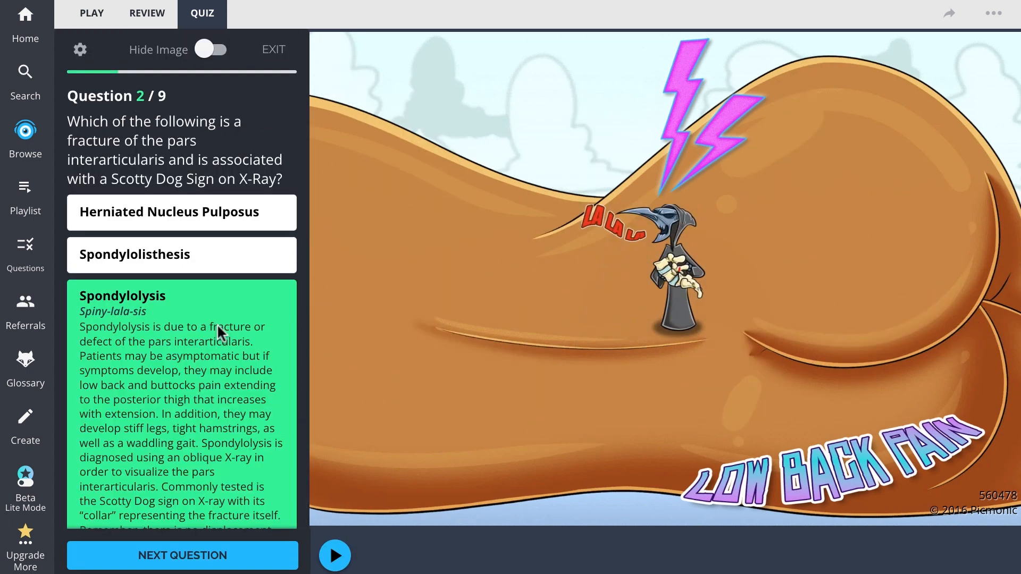
left_click(182, 555)
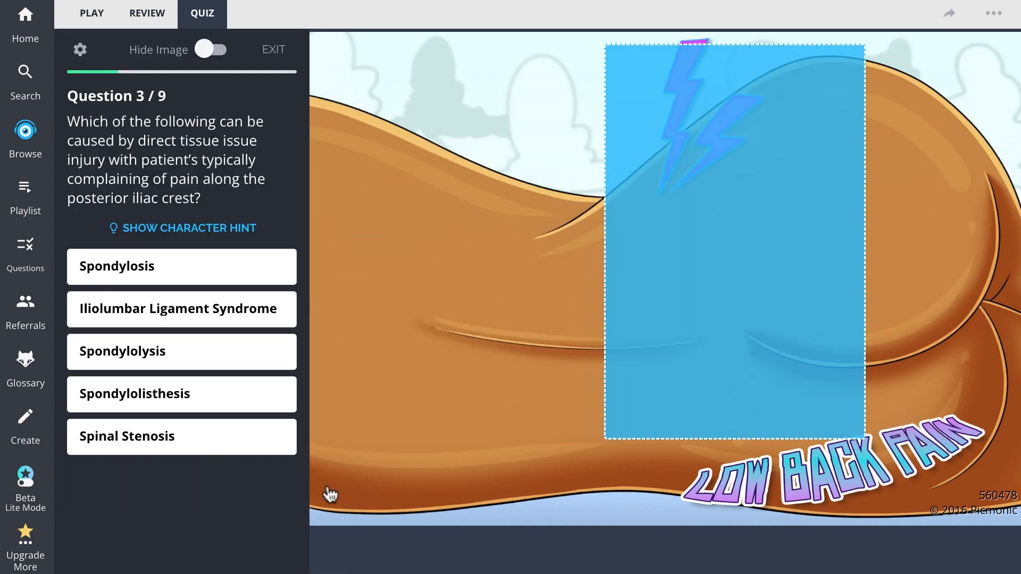
left_click(181, 308)
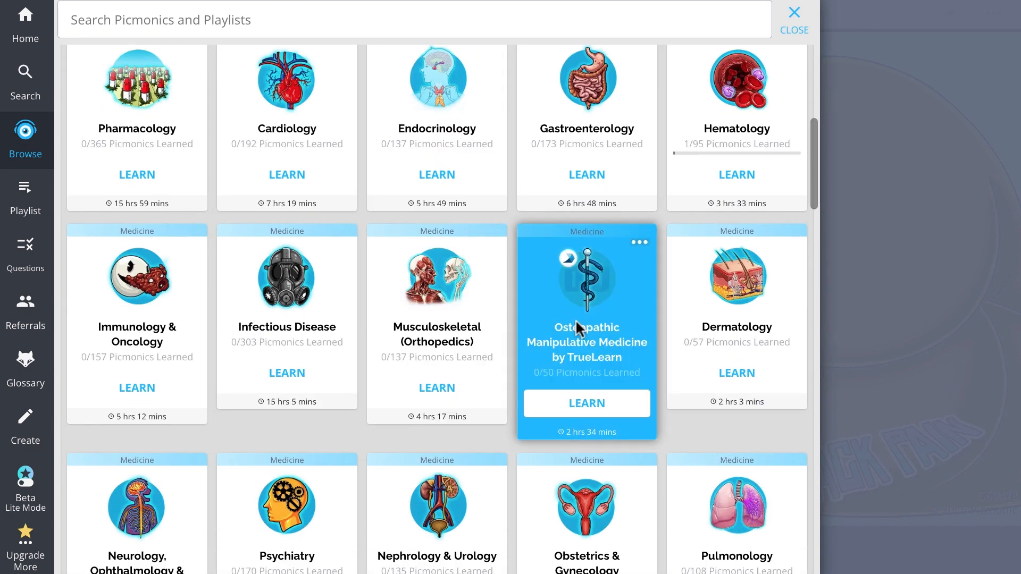
Step: Open the Osteopathic Manipulative Medicine course and scroll down to Low Back Pain
left_click(586, 403)
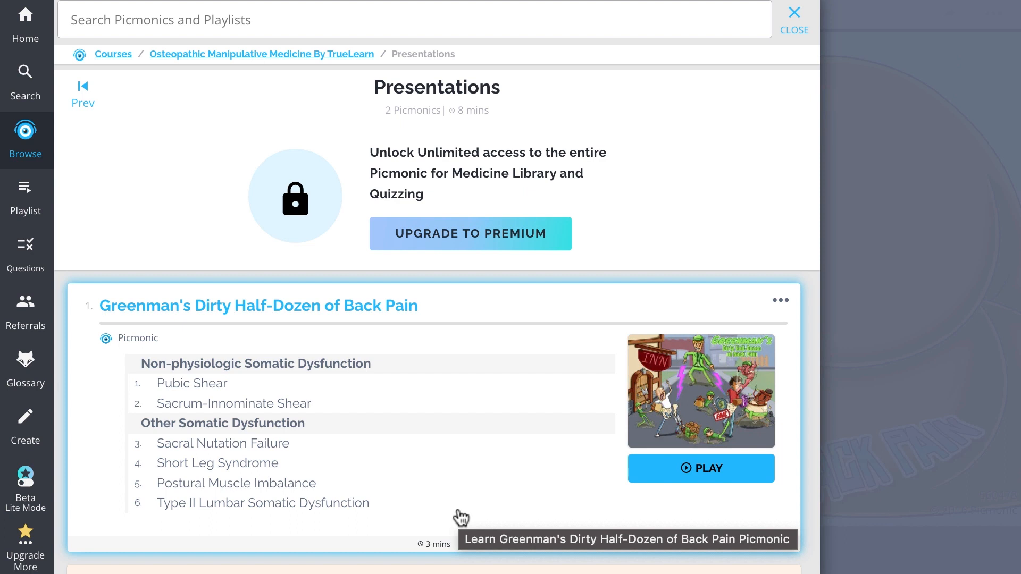
scroll("down", 3)
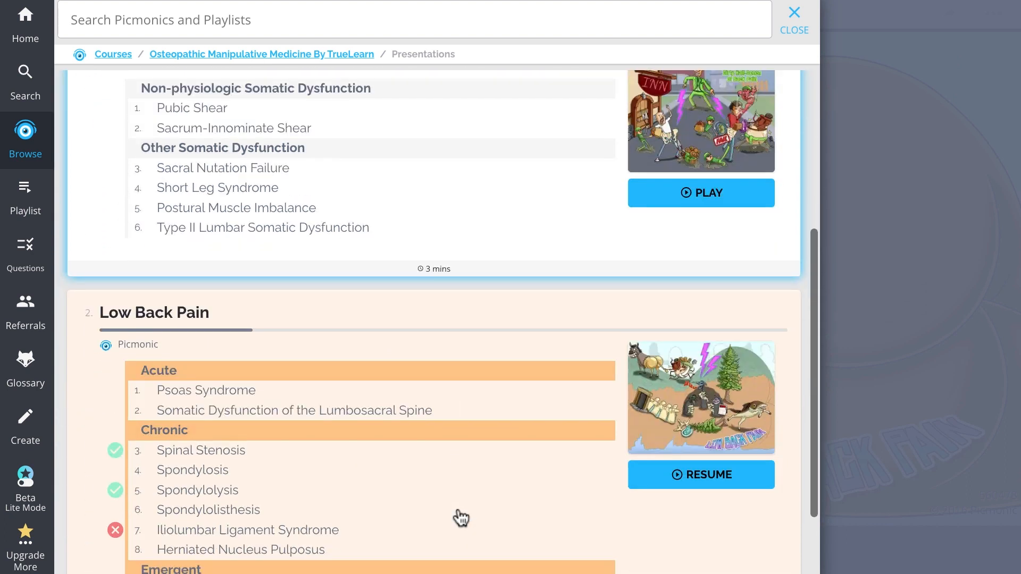